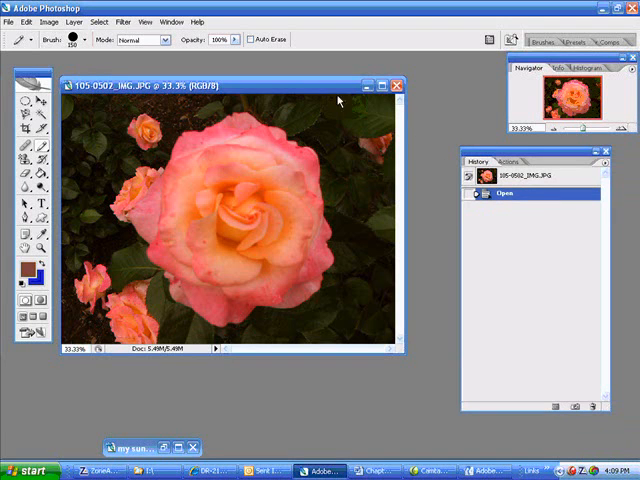
pyautogui.moveTo(512, 126)
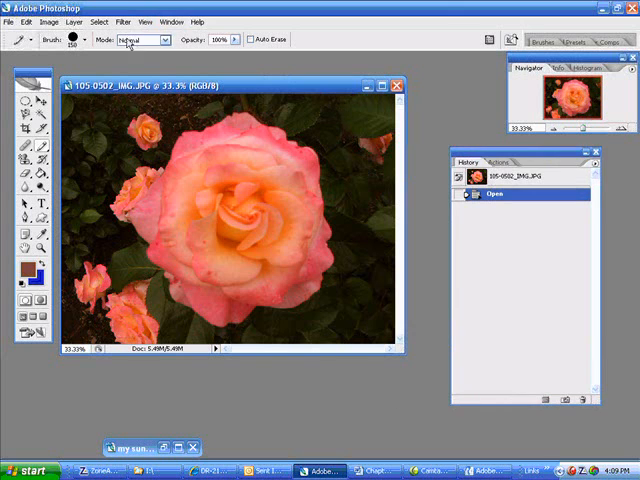
# - Show the Layers panel and convert the locked Background into an ordinary layer named Layer 0
pyautogui.click(172, 20)
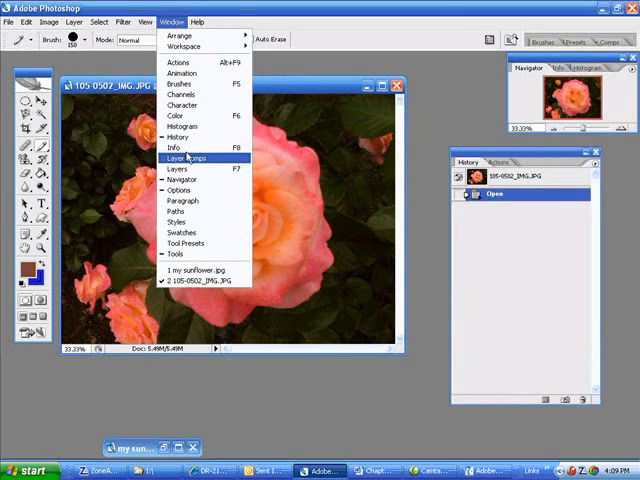
pyautogui.click(178, 168)
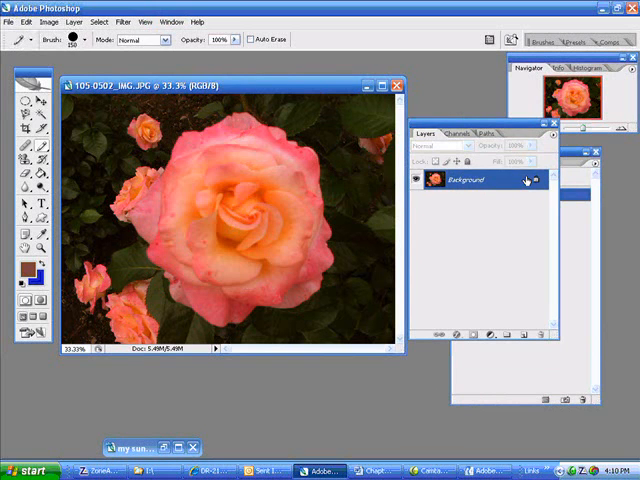
pyautogui.doubleClick(464, 180)
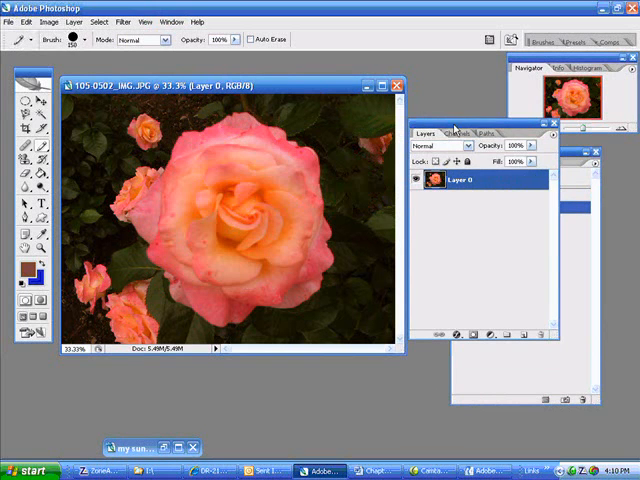
pyautogui.click(72, 22)
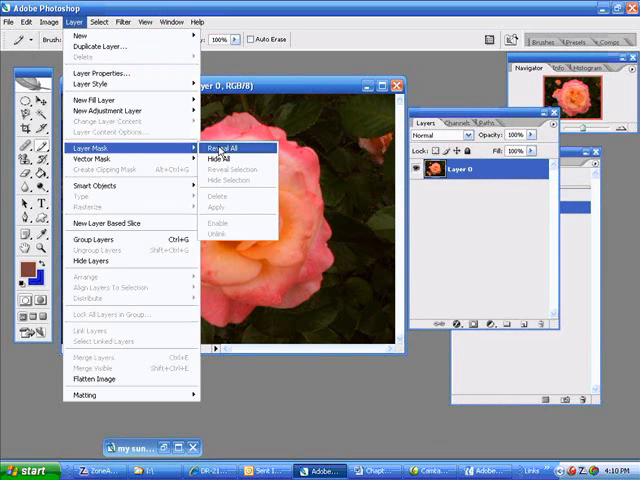
# - Add a Reveal All layer mask to Layer 0
pyautogui.click(220, 148)
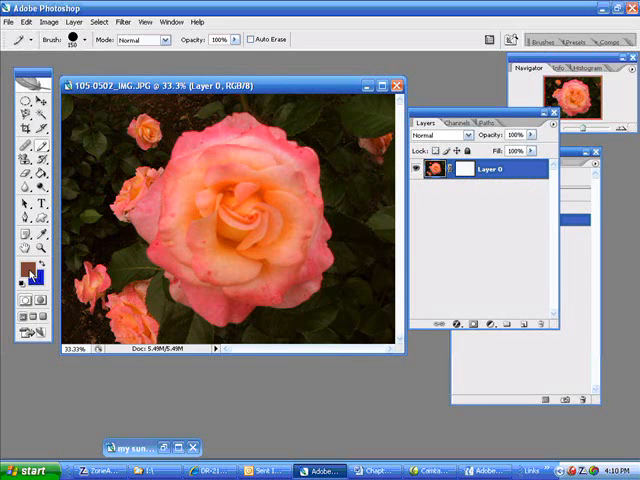
pyautogui.moveTo(28, 272)
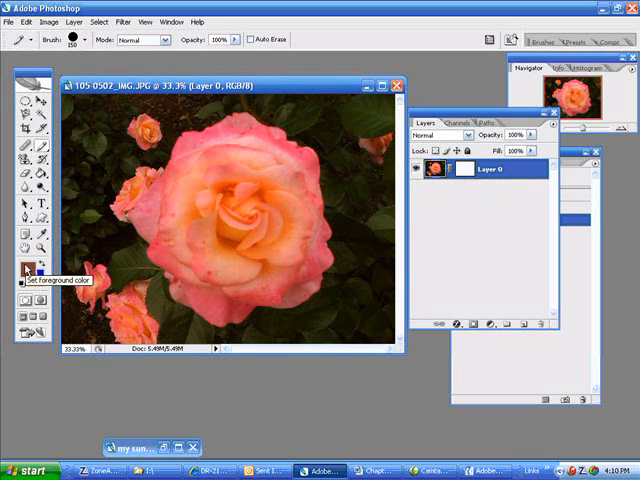
pyautogui.moveTo(468, 170)
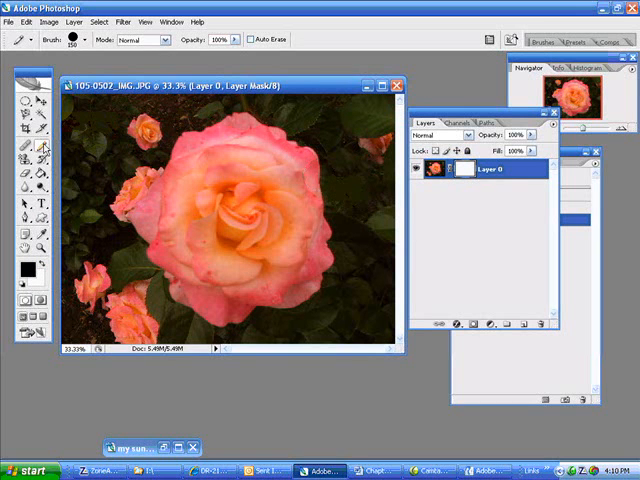
# - Paint black on Layer 0's mask to hide a lower-right patch, undoing a stray stroke in History
pyautogui.moveTo(340, 150); pyautogui.dragTo(340, 210)
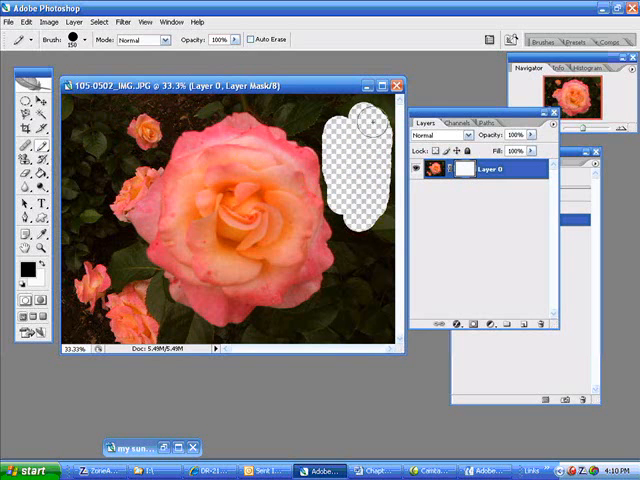
pyautogui.click(370, 116)
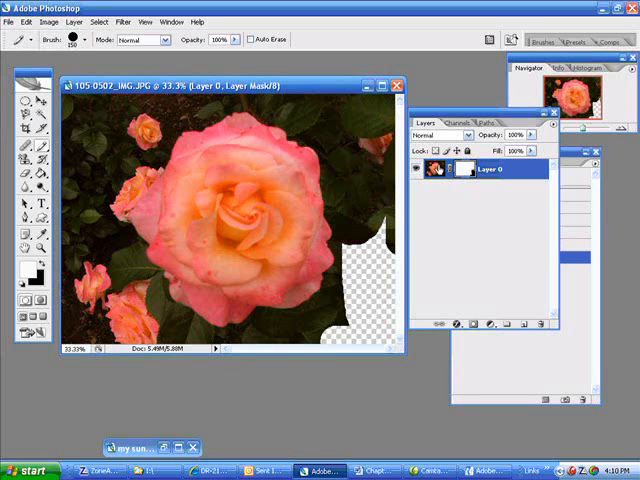
pyautogui.click(436, 168)
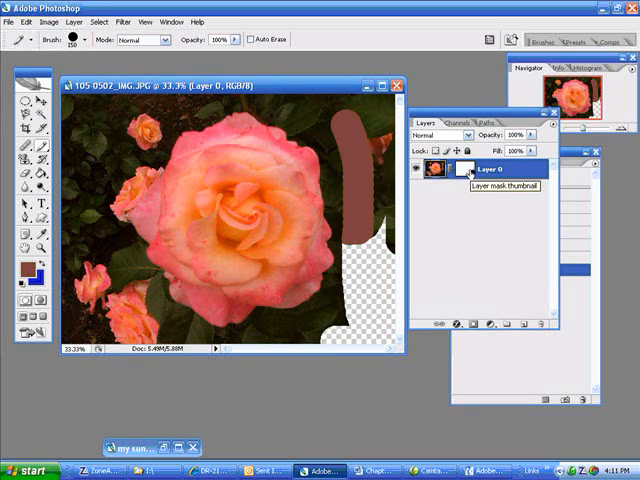
pyautogui.click(24, 20)
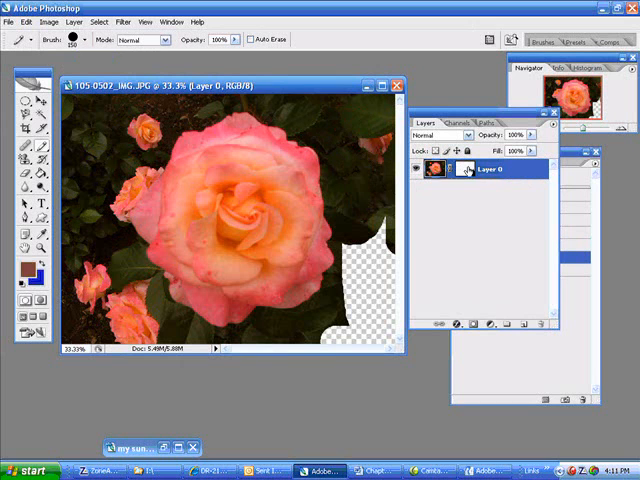
pyautogui.click(464, 168)
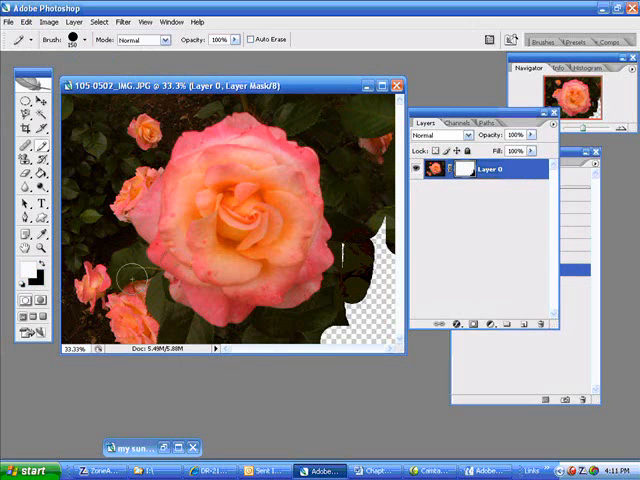
pyautogui.moveTo(370, 258)
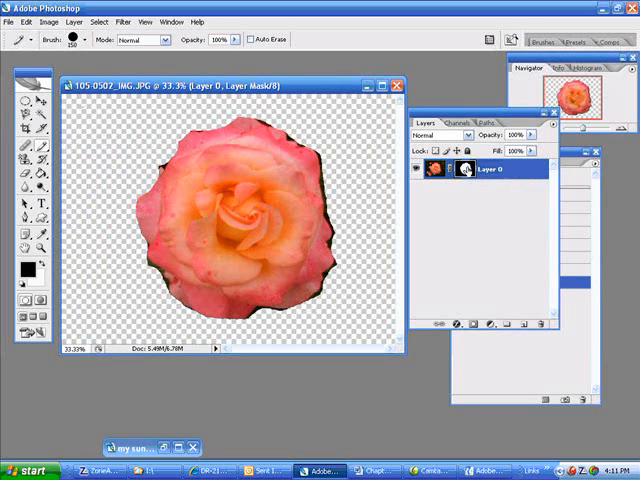
# - View Layer 0's mask alone as a white rose silhouette on black
pyautogui.click(454, 168)
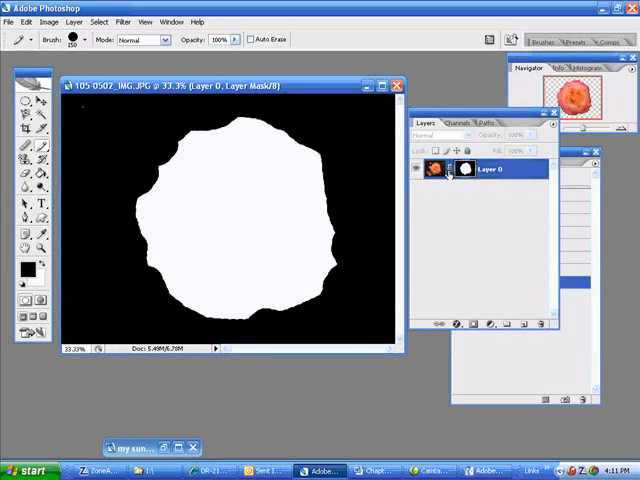
pyautogui.moveTo(476, 170)
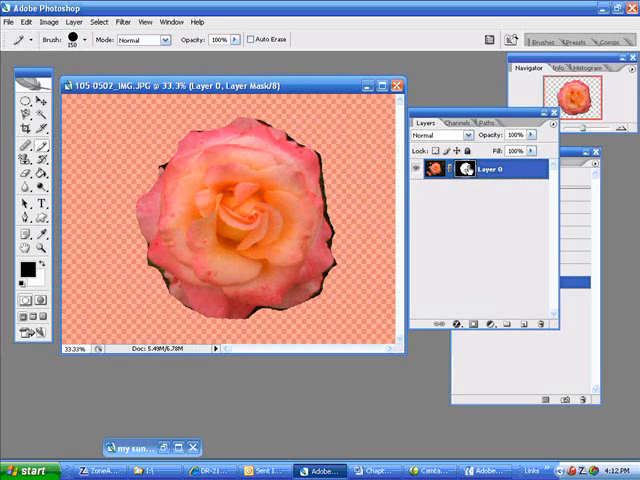
pyautogui.moveTo(468, 172)
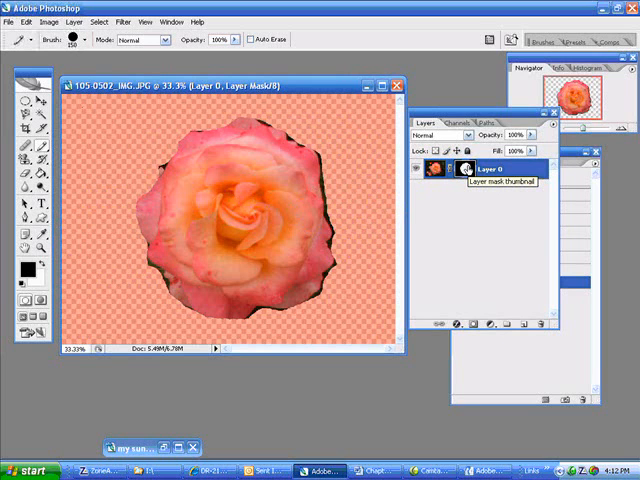
# - Set the mask overlay colour to blue in the Layer Mask Display Options and apply it
pyautogui.doubleClick(450, 170)
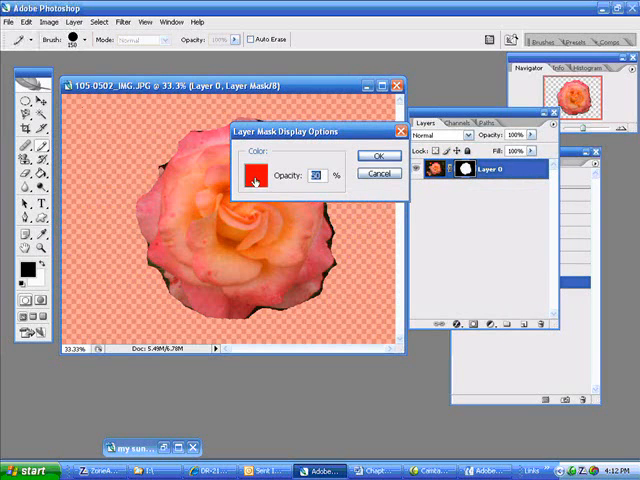
pyautogui.click(252, 178)
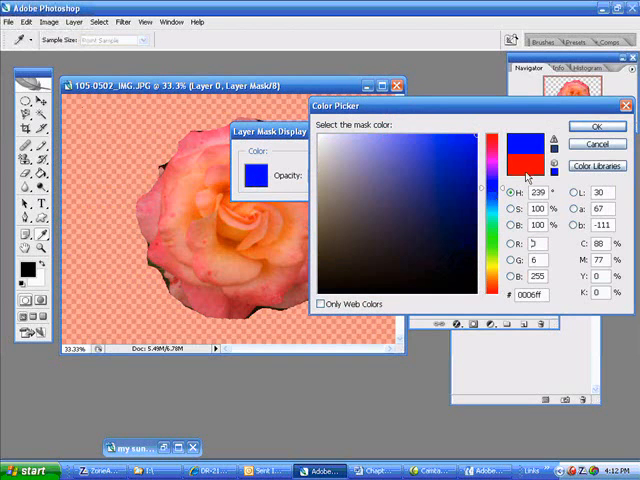
pyautogui.click(592, 126)
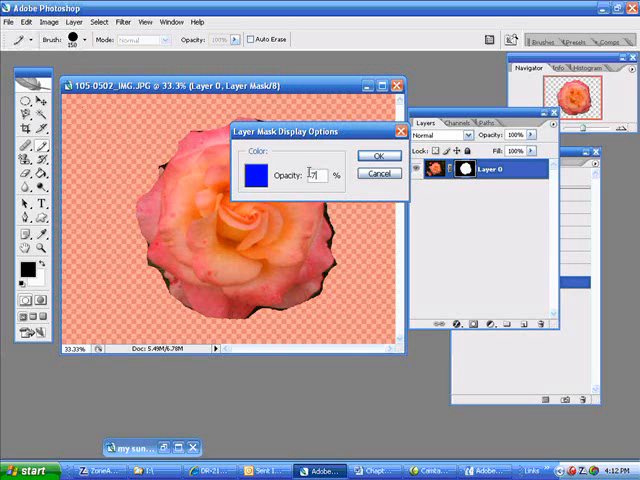
pyautogui.click(374, 156)
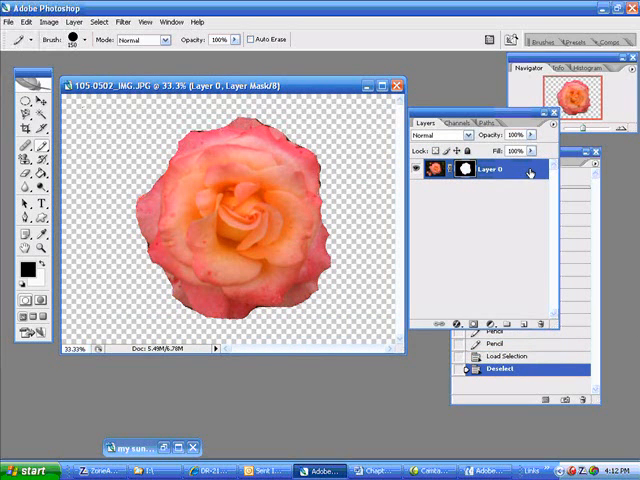
# - Disable Layer 0's mask from the mask thumbnail's context menu
pyautogui.rightClick(490, 170)
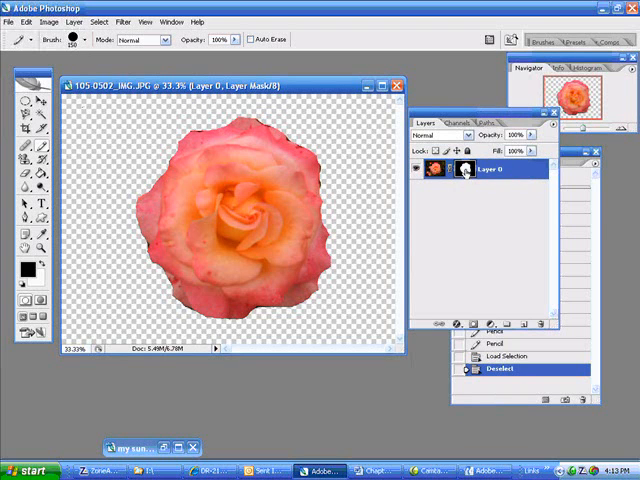
pyautogui.rightClick(466, 170)
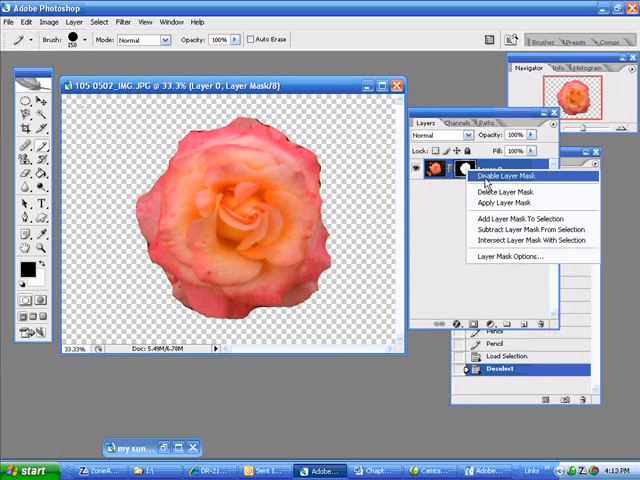
pyautogui.click(508, 176)
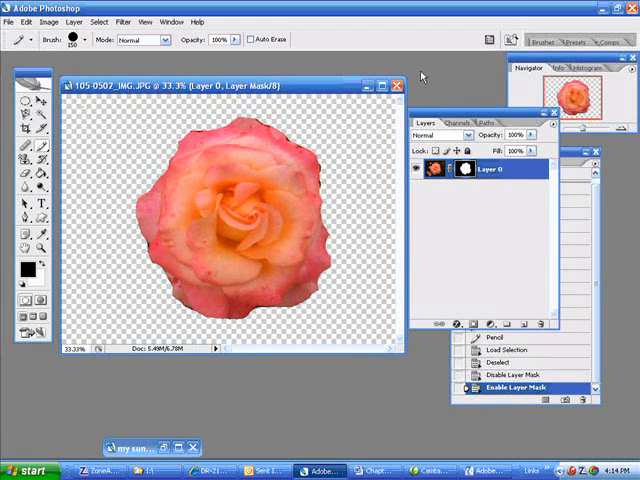
pyautogui.moveTo(376, 98)
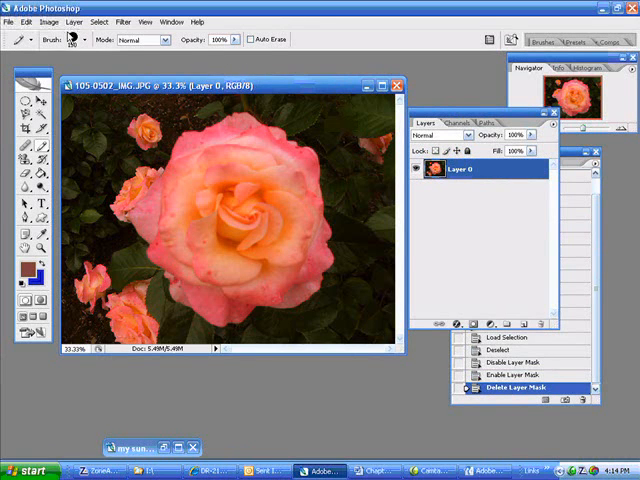
# - Add a fresh Reveal All layer mask to Layer 0
pyautogui.click(72, 22)
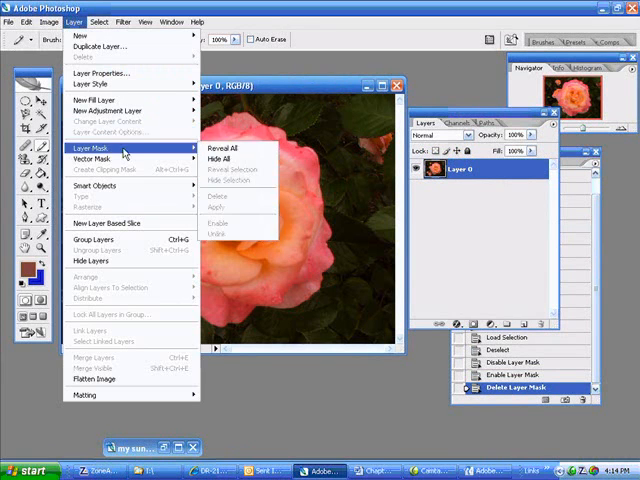
pyautogui.click(232, 148)
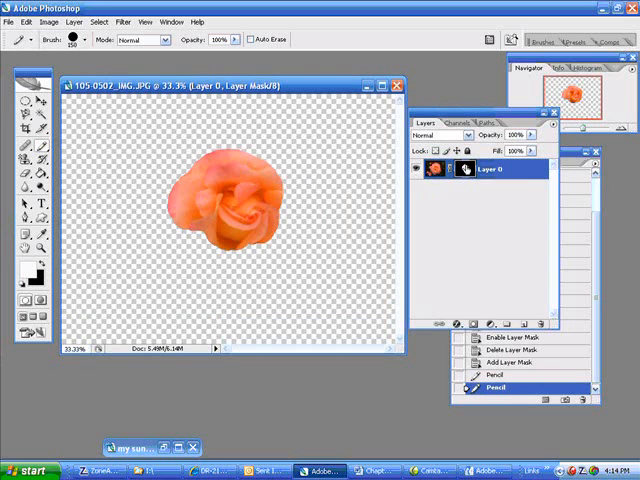
# - View the new pencil-painted mask alone as a partial rose shape on black
pyautogui.click(464, 168)
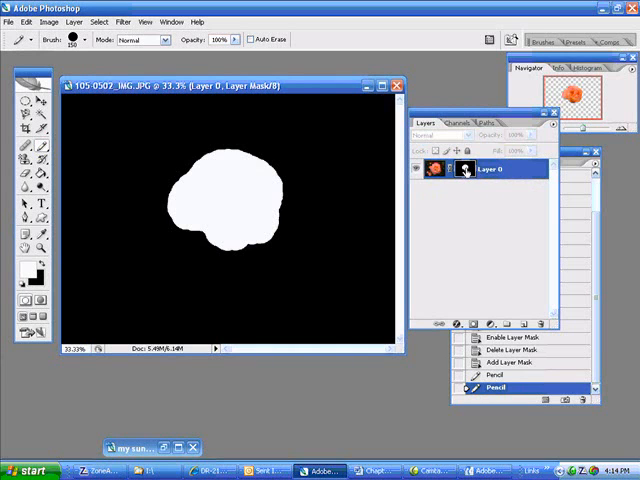
pyautogui.moveTo(464, 168)
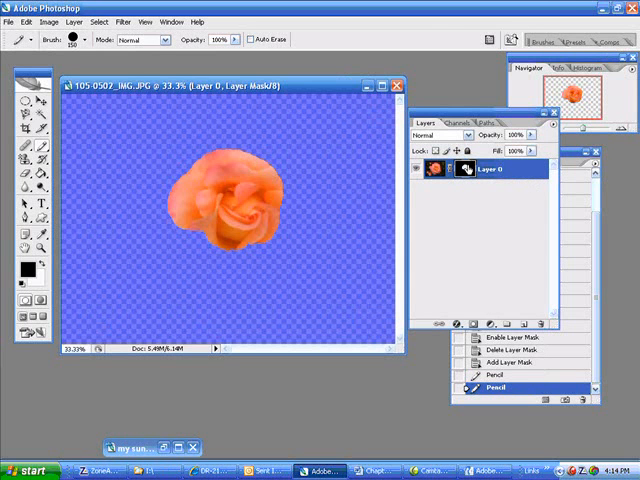
# - Set the mask overlay colour to green at 50% opacity and apply it
pyautogui.doubleClick(464, 168)
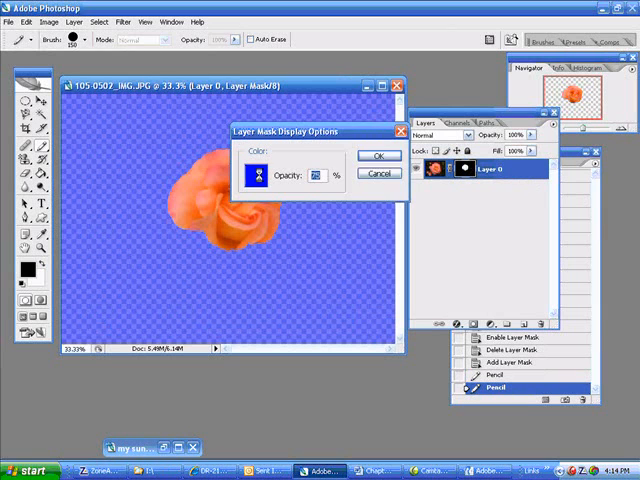
pyautogui.click(258, 176)
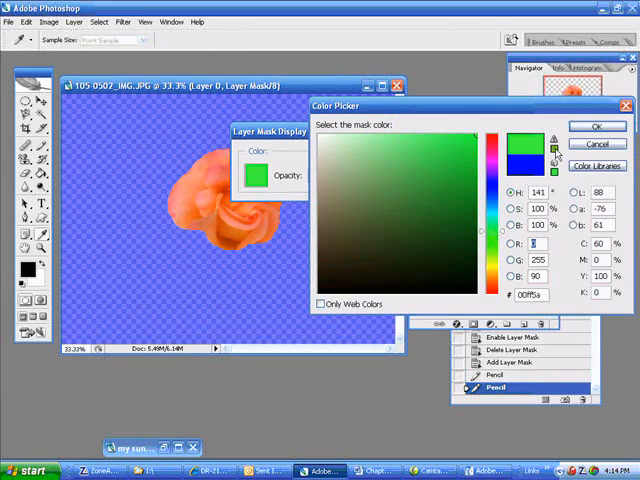
pyautogui.click(596, 126)
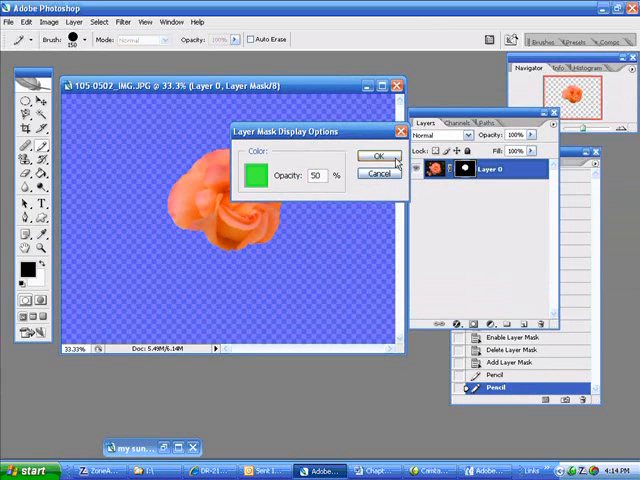
pyautogui.click(376, 156)
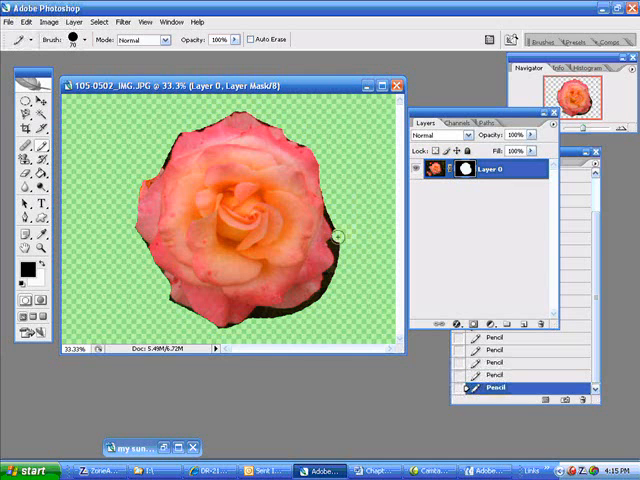
pyautogui.moveTo(348, 230)
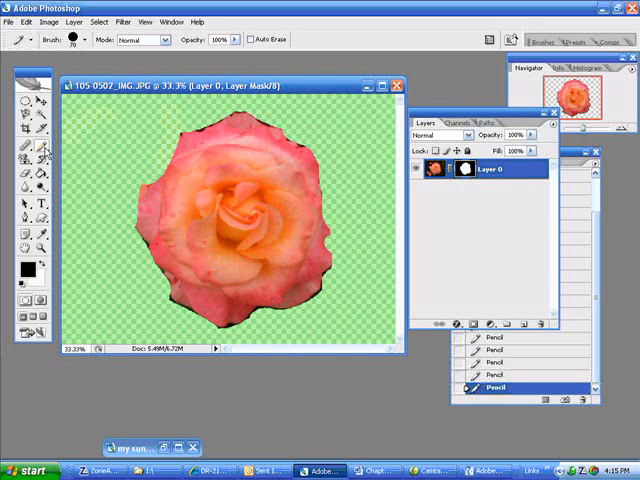
# - Select the Brush Tool to touch up the rose's mask edges
pyautogui.click(12, 144)
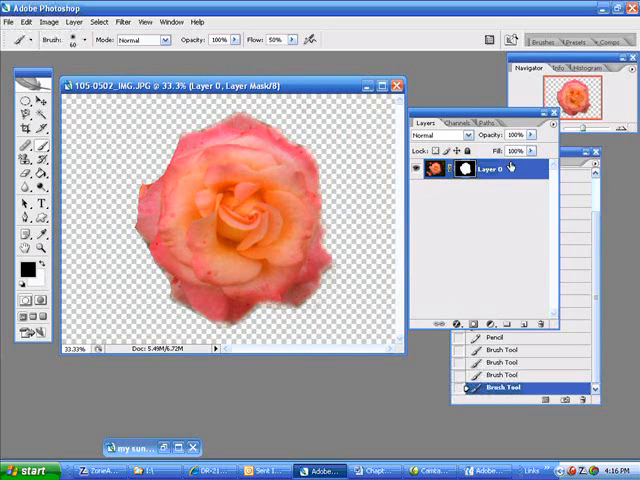
# - Delete Layer 0's mask so the full rose photo with its dark leafy background shows again
pyautogui.rightClick(460, 168)
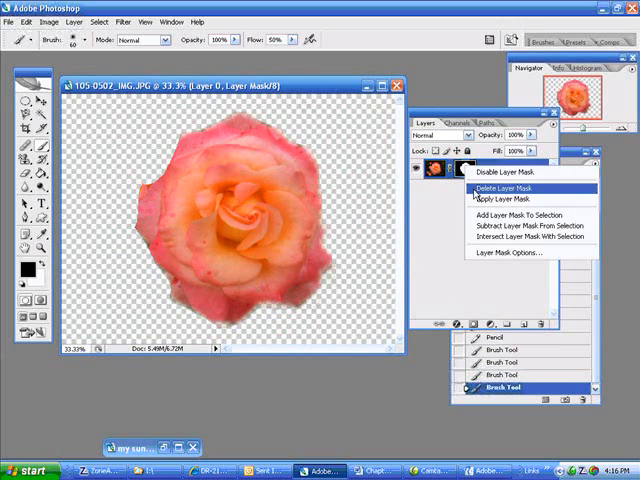
pyautogui.click(512, 188)
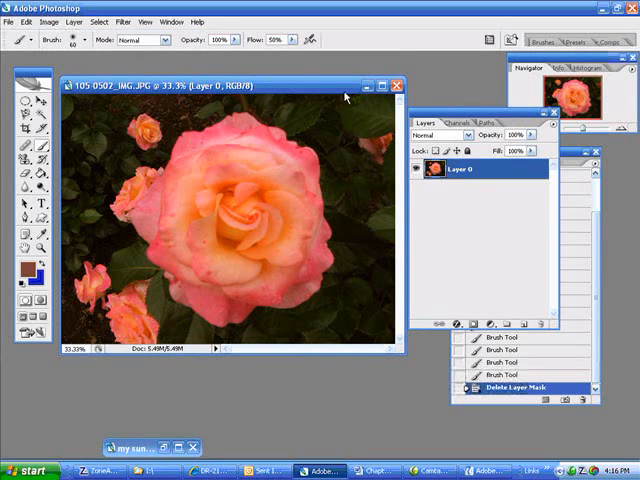
# - Trace the rose's outline with the Magnetic Lasso and close the selection around it
pyautogui.click(70, 22)
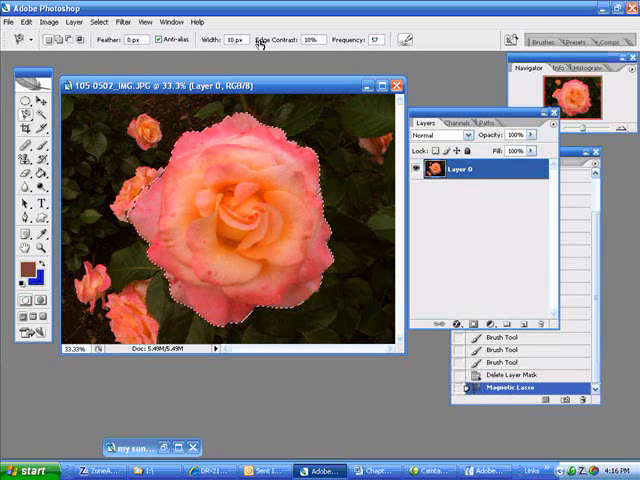
pyautogui.click(76, 22)
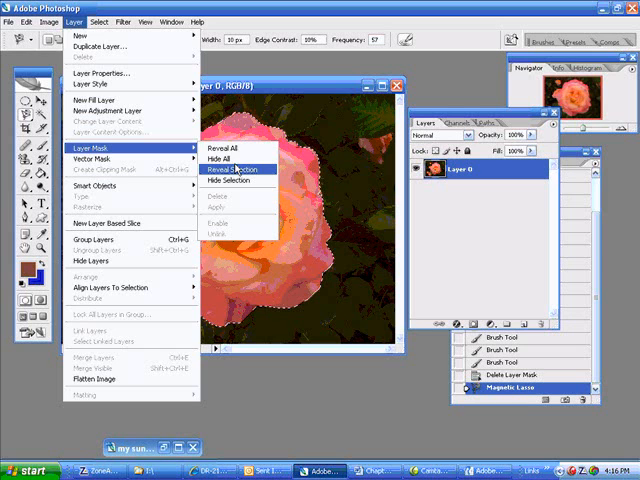
# - Add a layer mask revealing only the traced rose, with the mask overlay shown in green
pyautogui.click(232, 168)
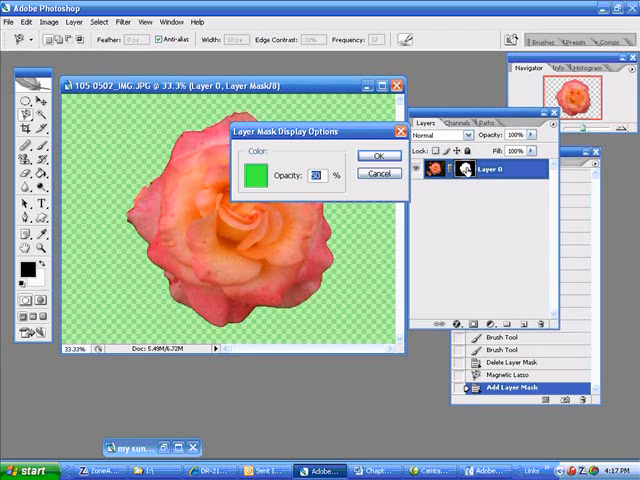
pyautogui.click(376, 156)
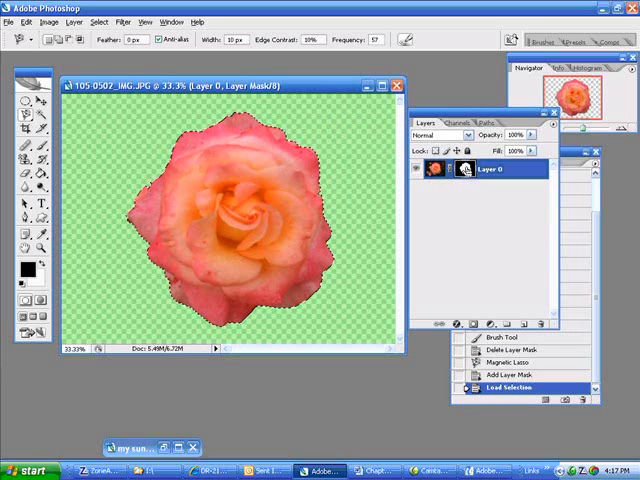
pyautogui.moveTo(478, 176)
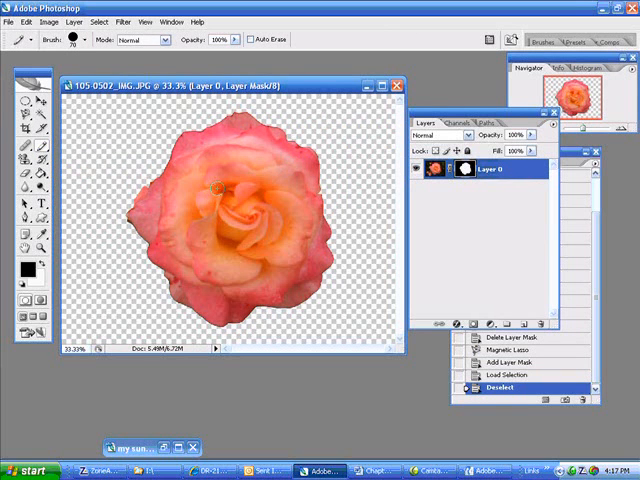
pyautogui.moveTo(200, 176)
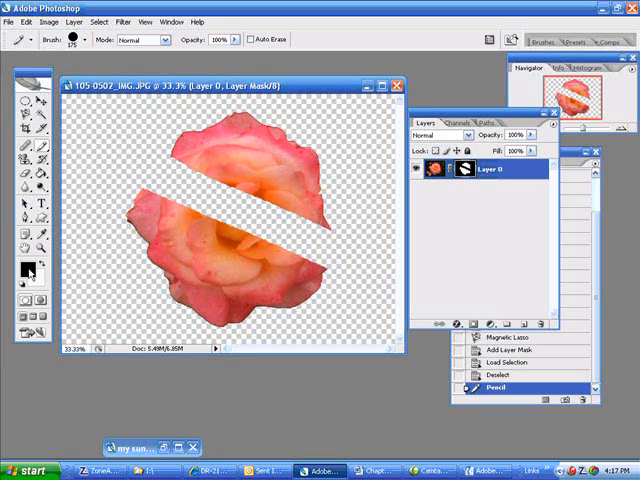
# - Try pencil strokes on the mask, then step back in History to the Deselect state
pyautogui.click(30, 22)
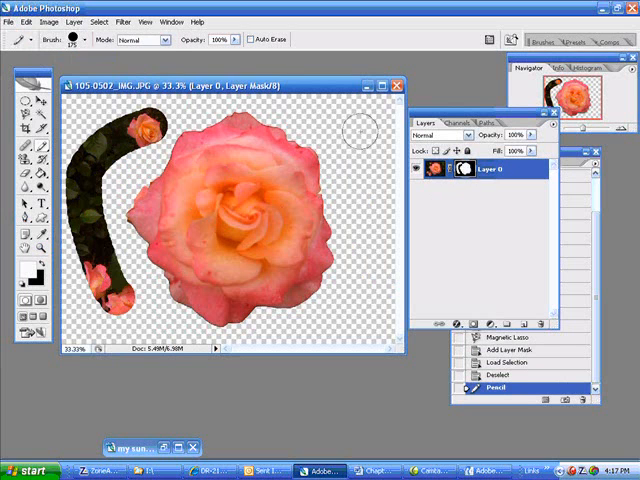
pyautogui.click(24, 20)
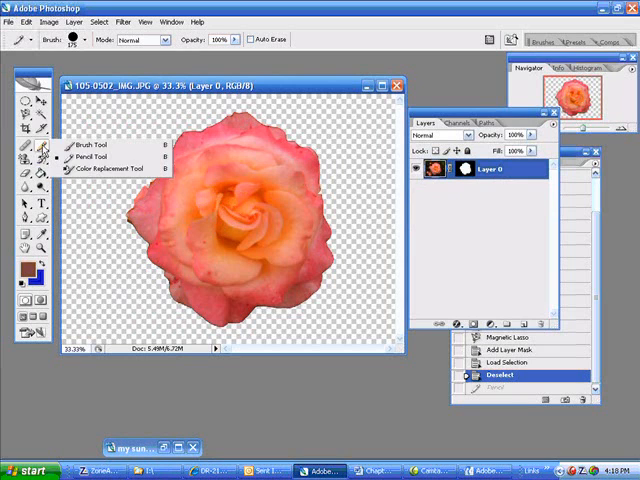
pyautogui.click(90, 156)
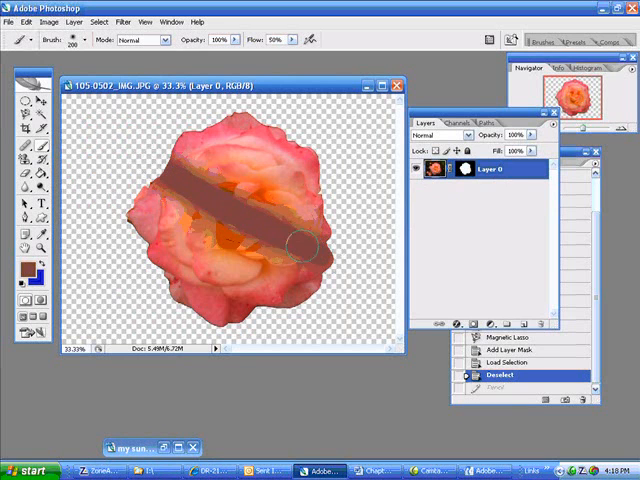
pyautogui.moveTo(300, 244); pyautogui.dragTo(184, 160)
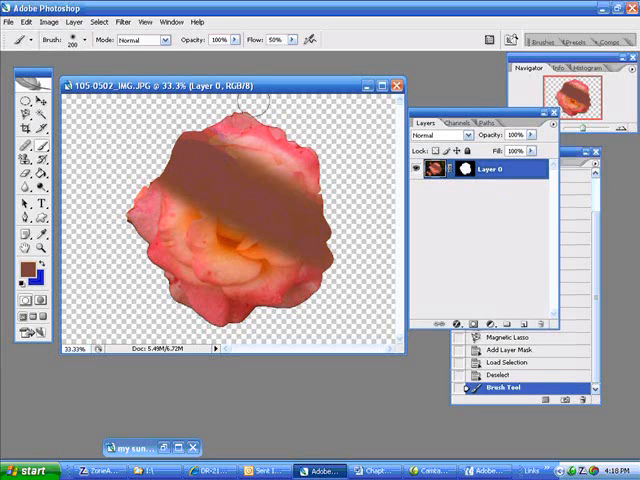
pyautogui.click(24, 22)
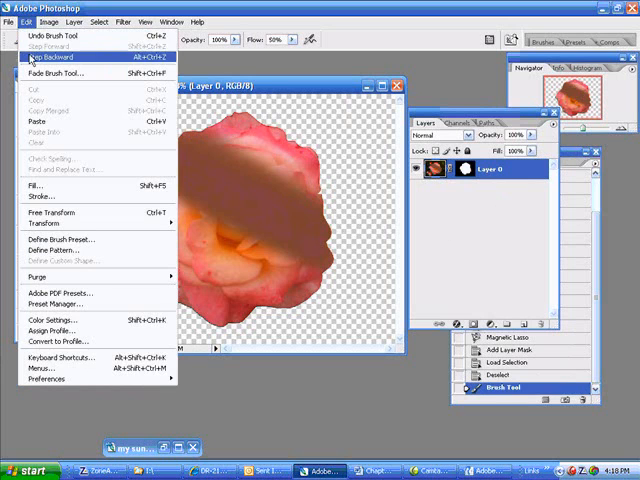
pyautogui.click(52, 60)
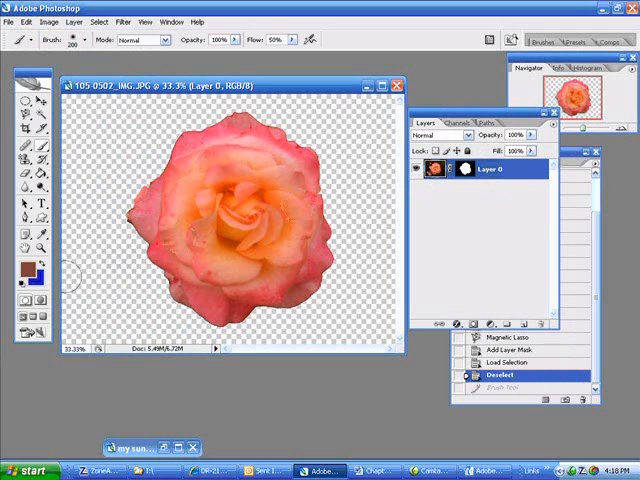
pyautogui.moveTo(336, 164)
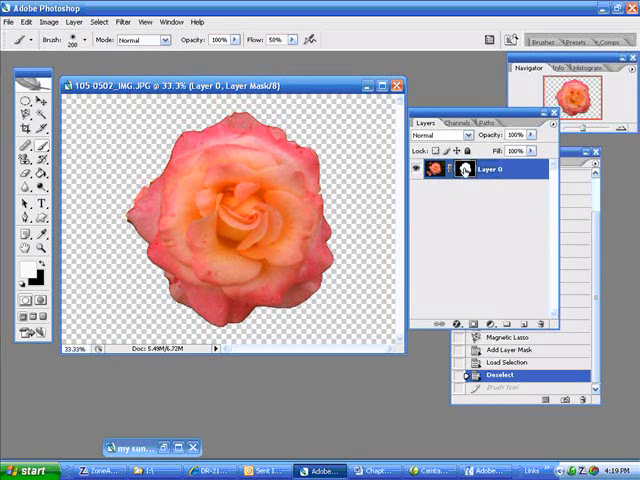
pyautogui.moveTo(476, 172)
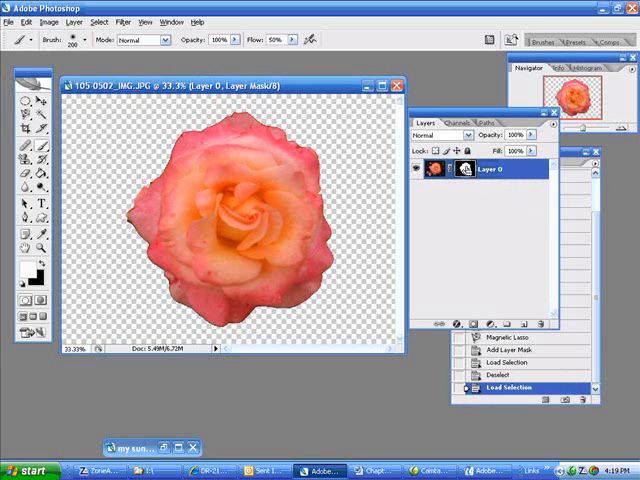
# - Save the rose selection as channel Alpha 1 with colour indicating selected areas
pyautogui.click(448, 120)
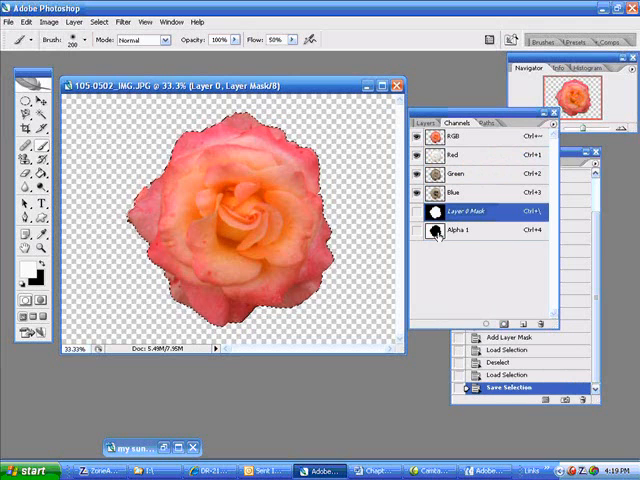
pyautogui.moveTo(438, 232)
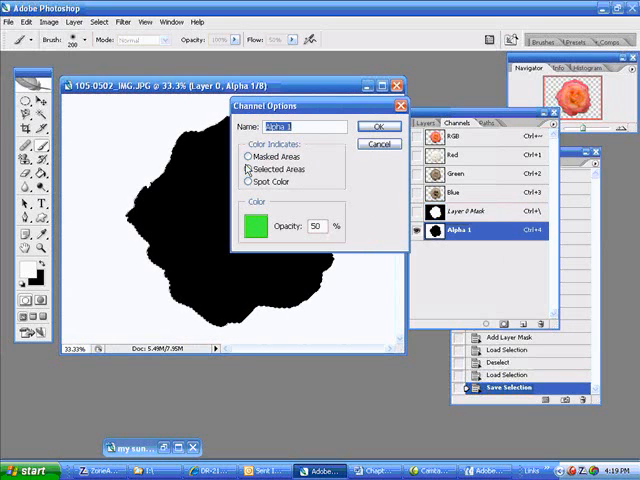
pyautogui.click(248, 156)
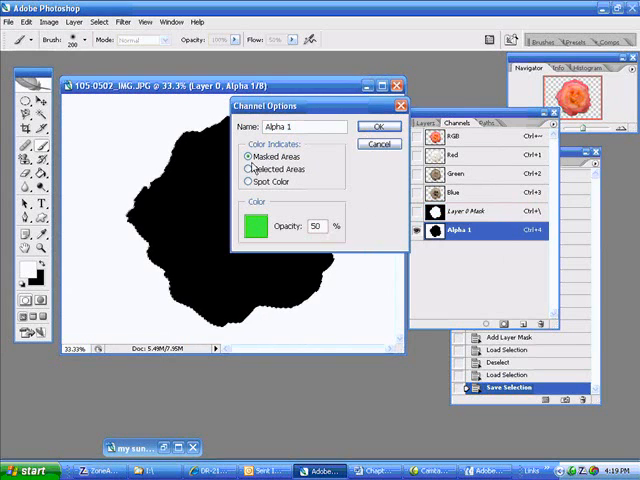
pyautogui.click(378, 126)
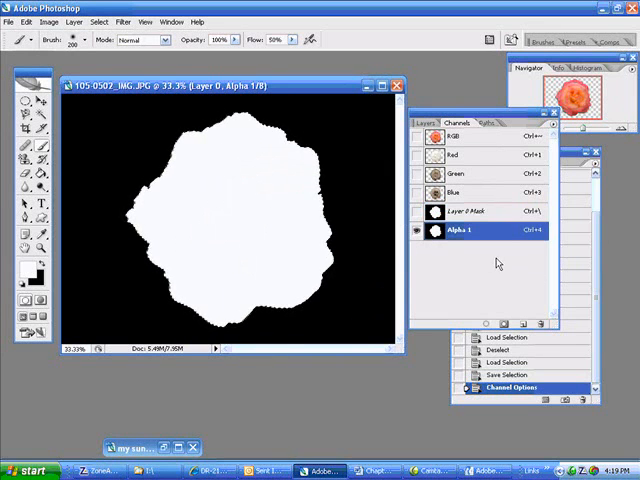
# - Return from the Layers list to the channels showing the colour image
pyautogui.click(424, 122)
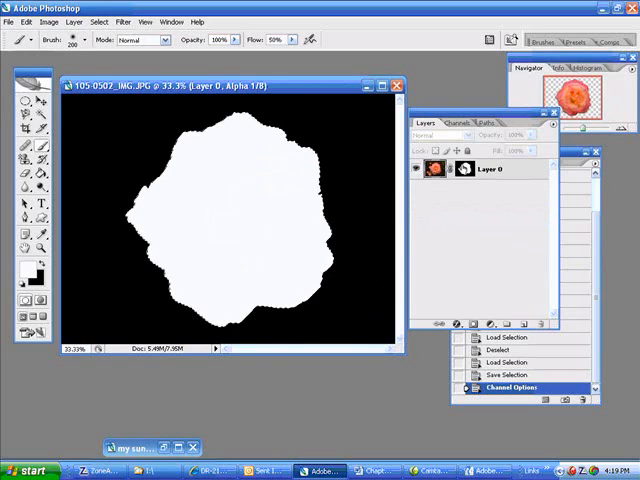
pyautogui.click(458, 122)
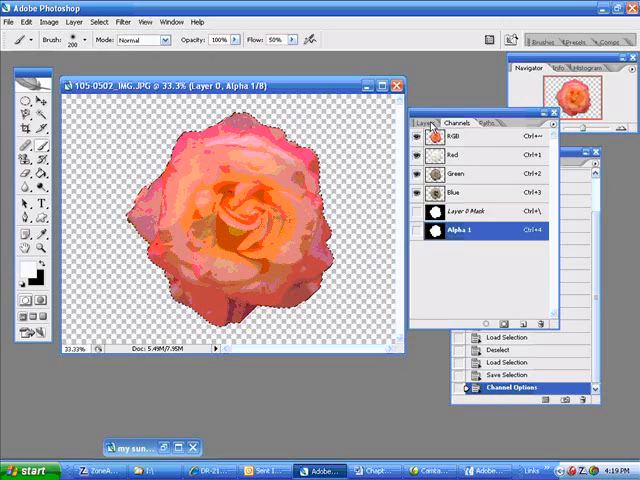
# - Save the current selection as a new channel named 'my selection'
pyautogui.click(418, 122)
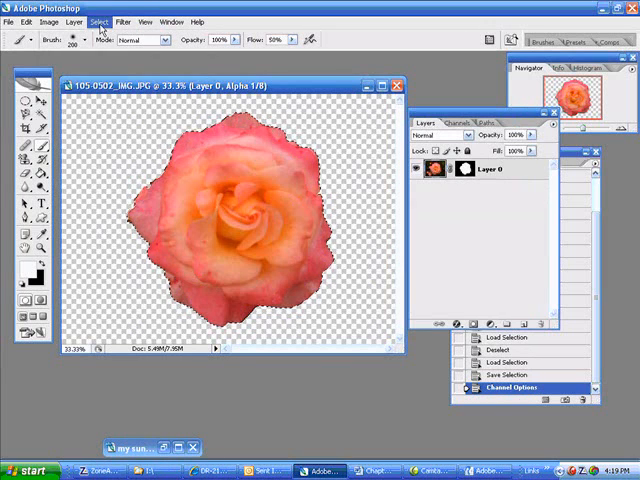
pyautogui.click(96, 22)
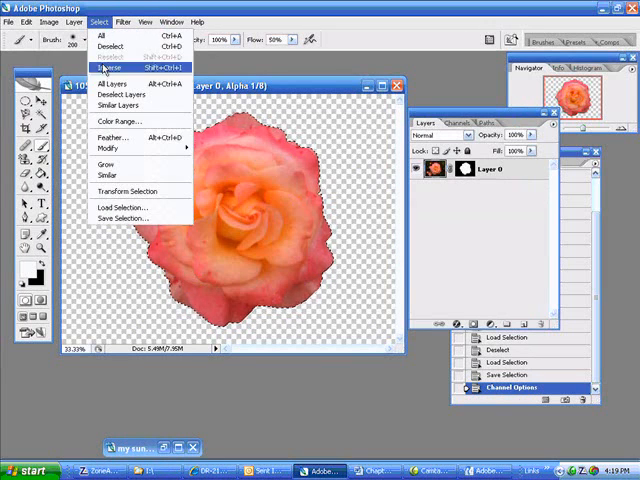
pyautogui.click(120, 216)
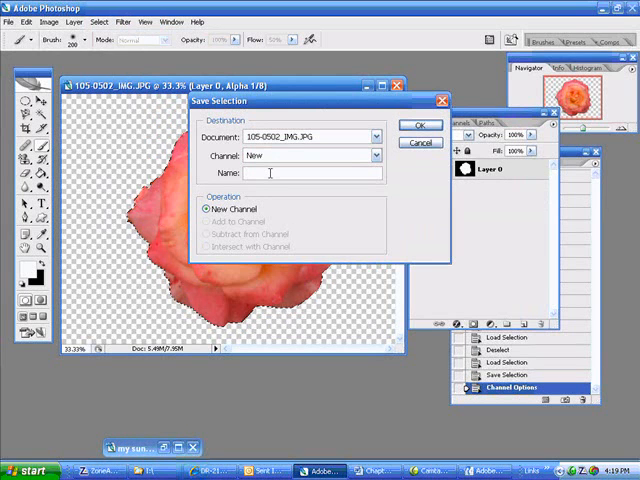
pyautogui.write('my select')
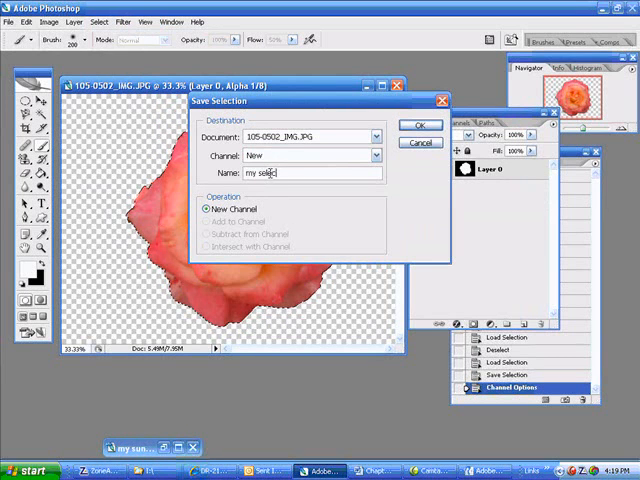
pyautogui.write('ion')
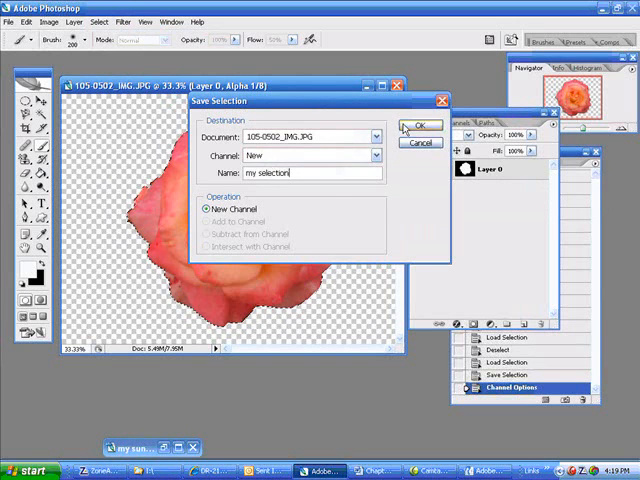
pyautogui.click(420, 126)
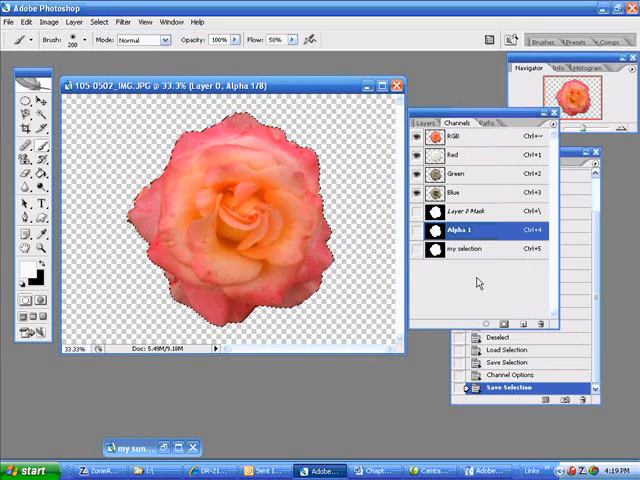